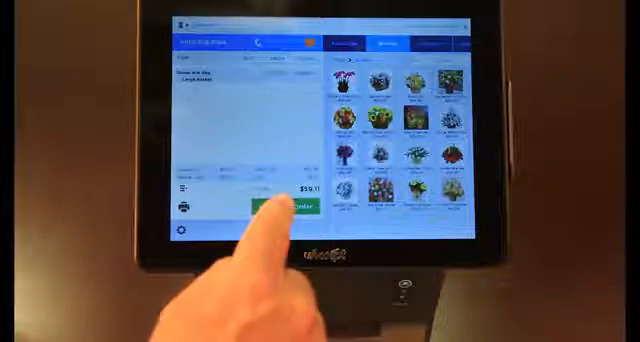
Hold the florist's flower order so it can be resumed later
click(278, 208)
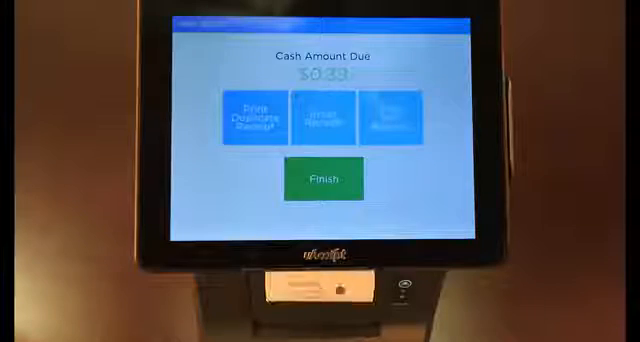
Finish the cash sale with a printed receipt, returning to an empty register
click(324, 178)
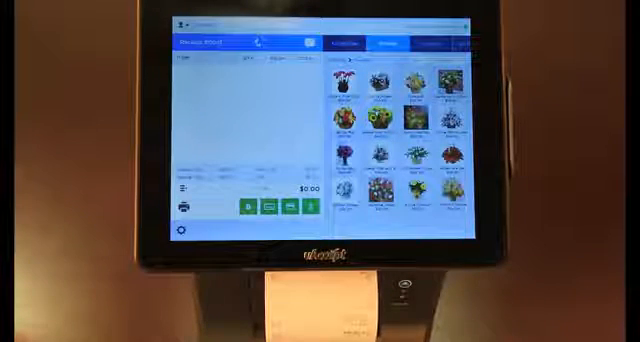